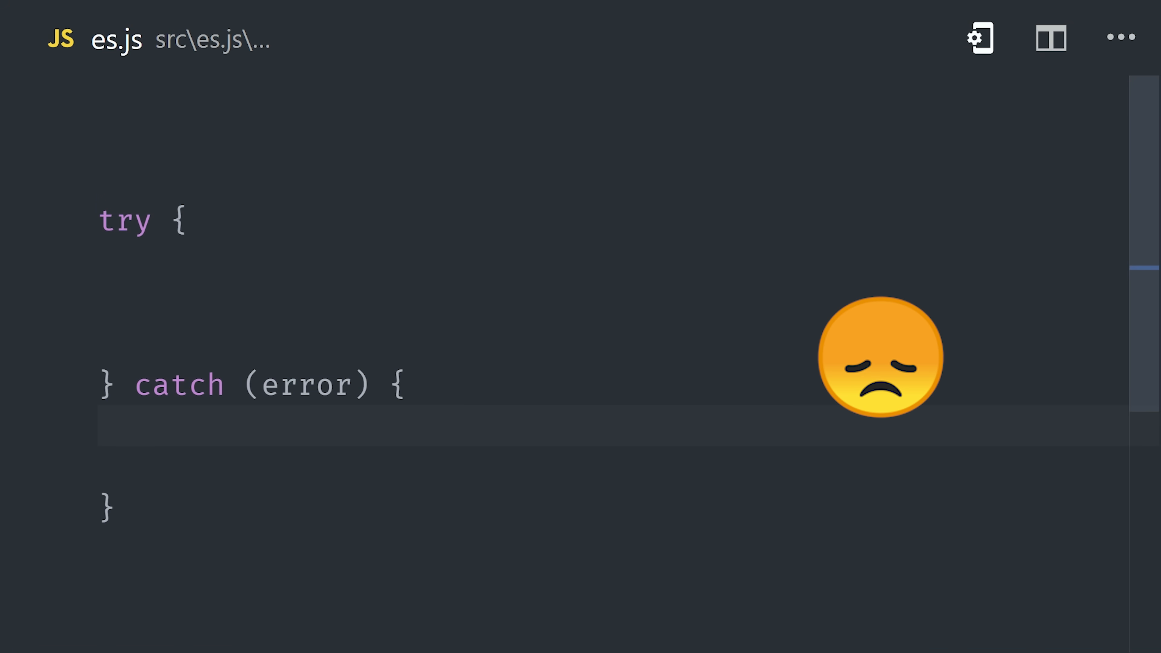
type("'hello world'.match(/[A-Z]/g)")
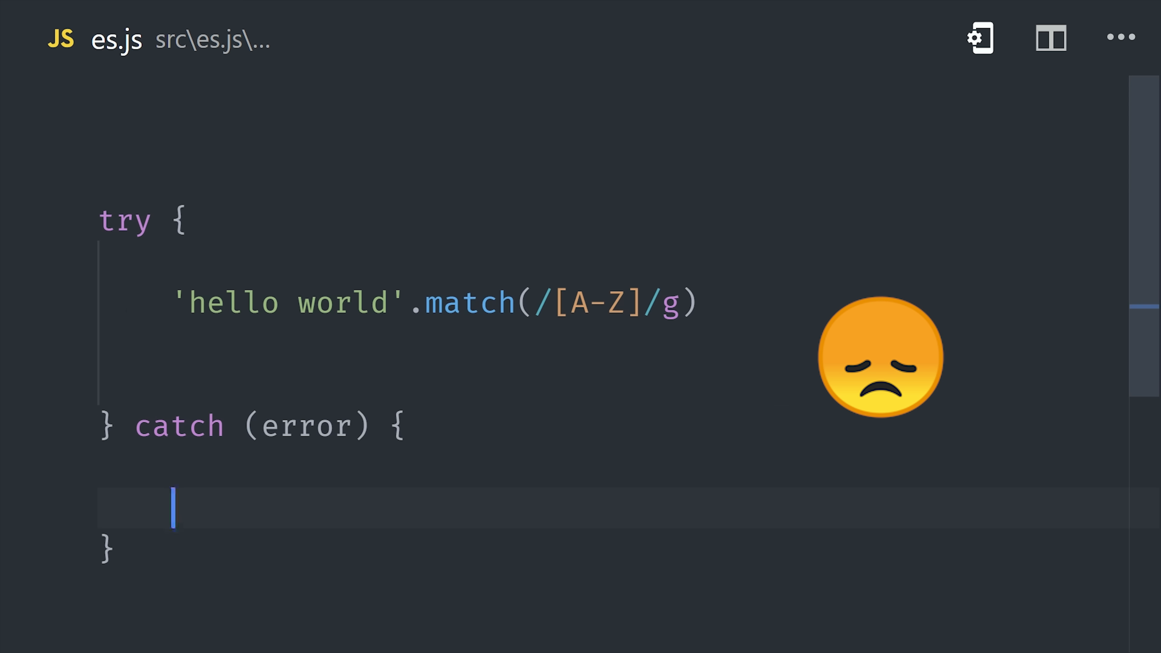
type("23 === '23'")
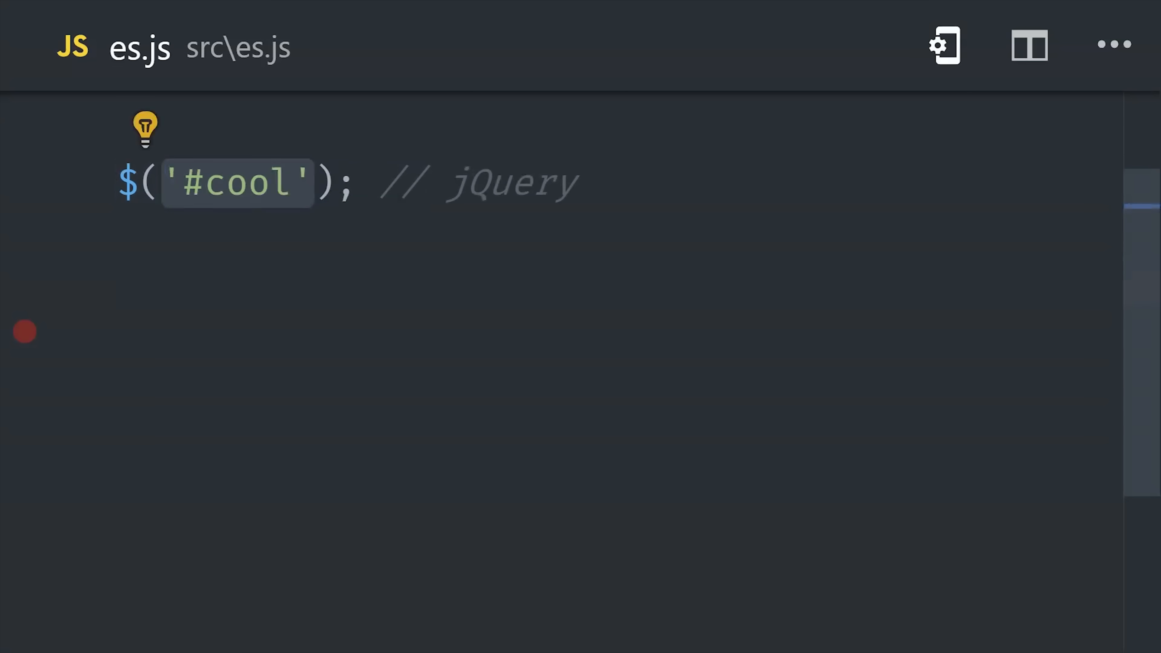
type("document.getElementById('lame'); // JS")
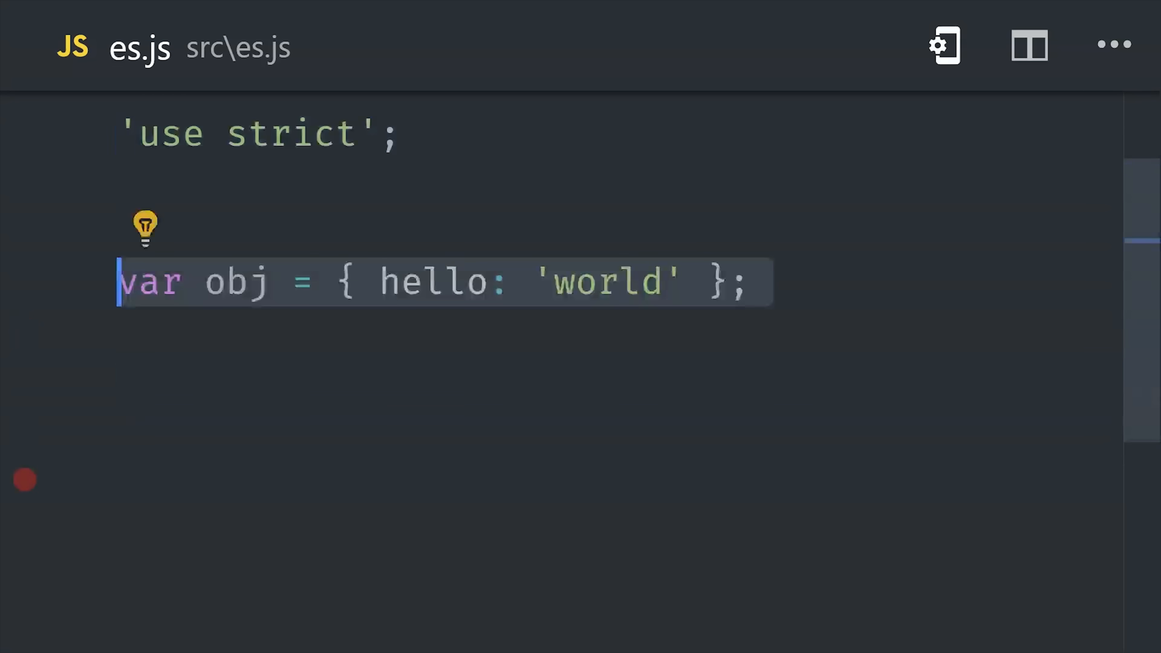
type("JSON.stringify();")
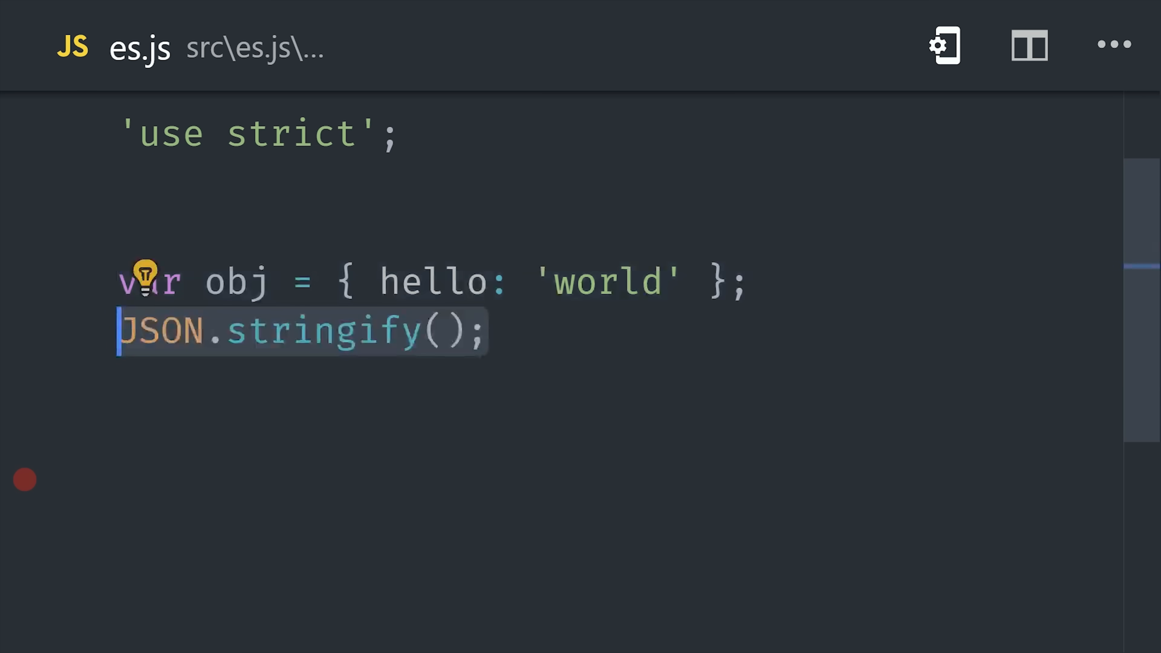
type("obj")
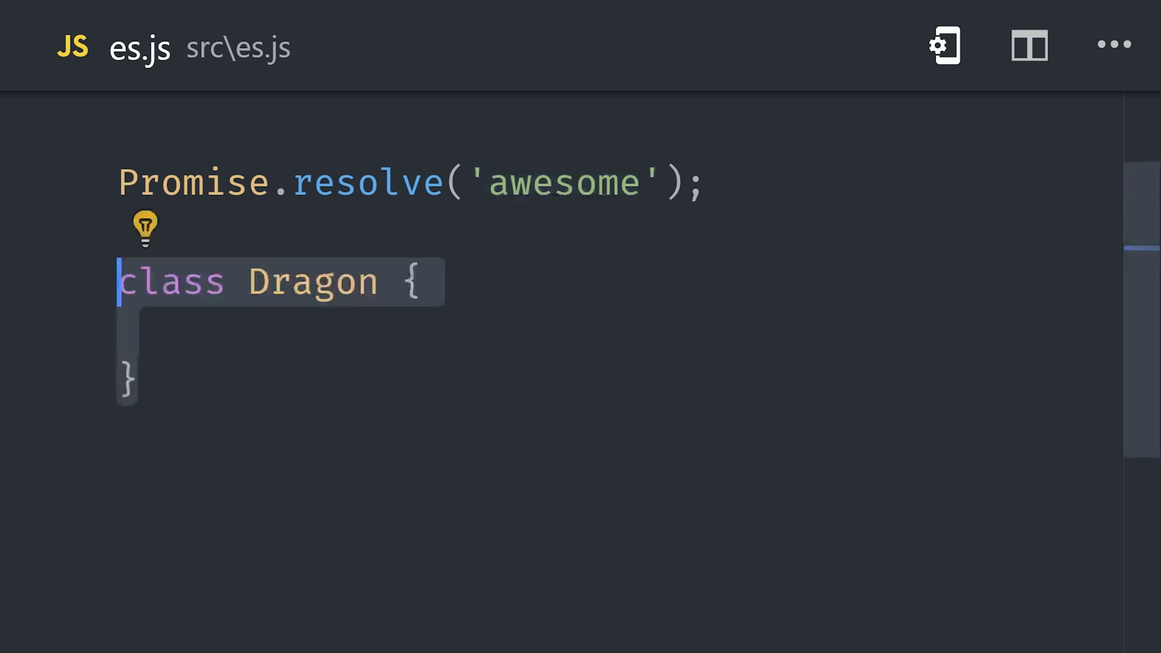
type("constructor() {}")
type("const bar = ;")
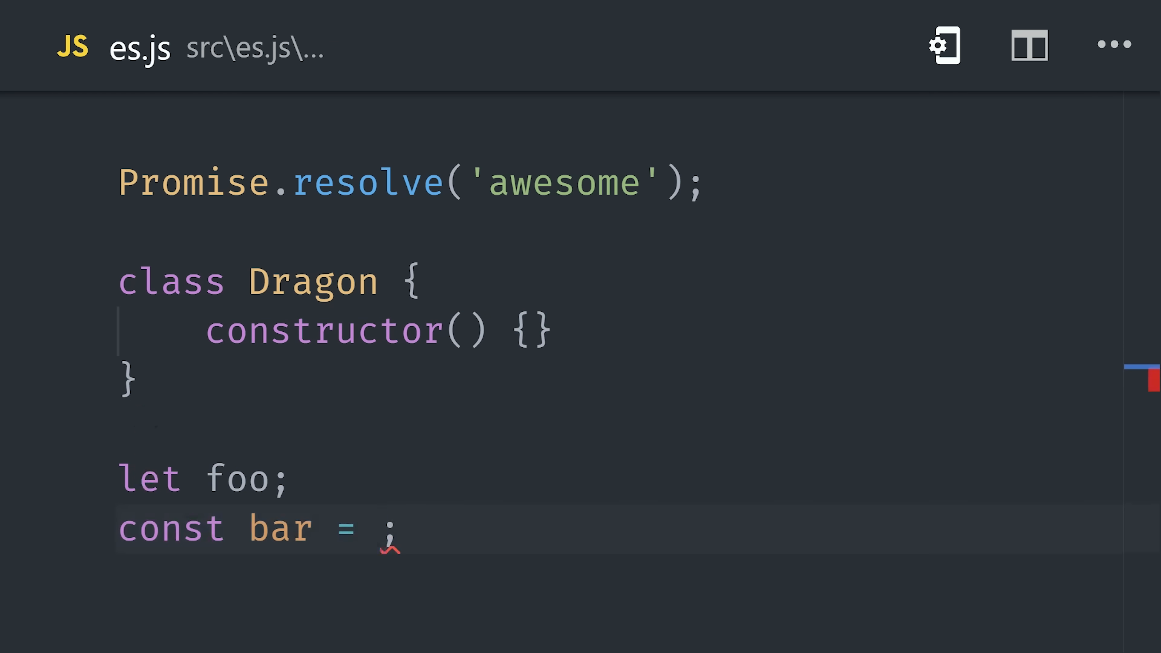
type("23")
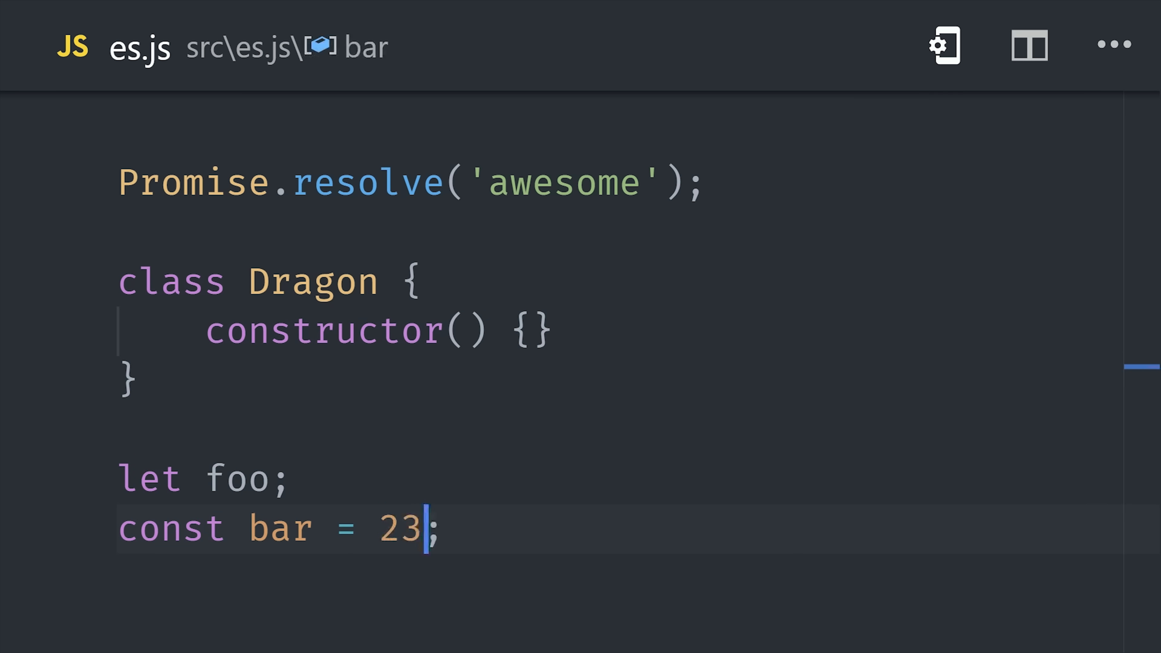